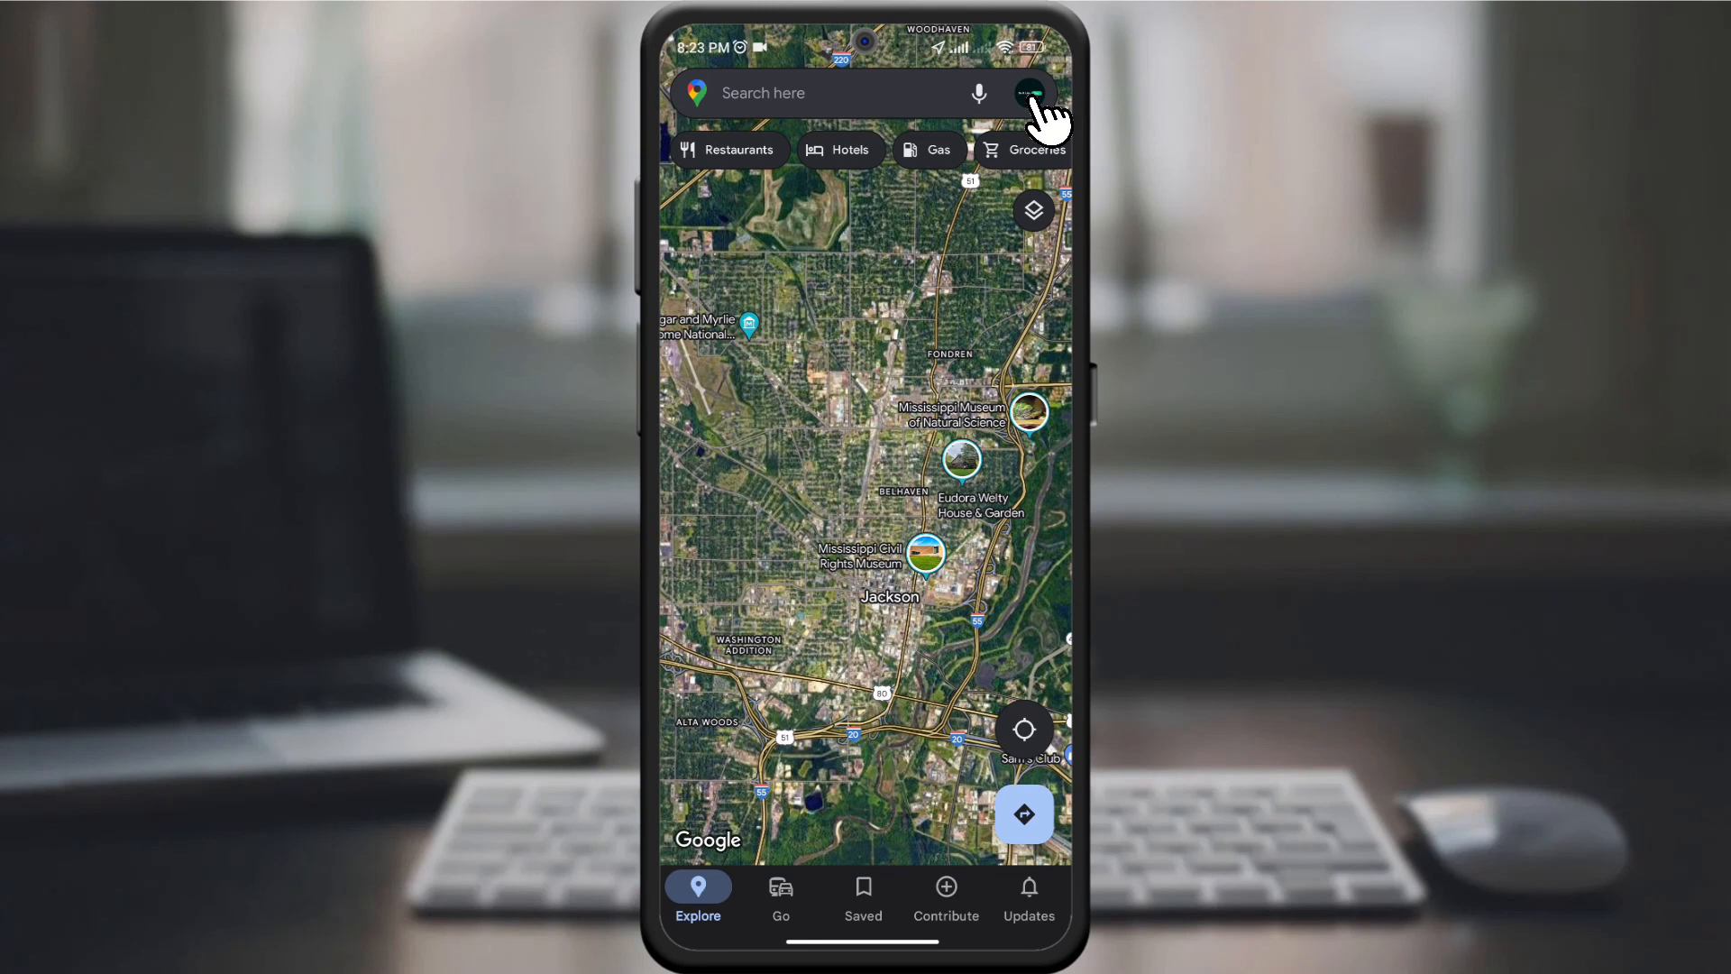
# Step: Open Google Maps Settings from the profile menu and scroll toward Navigation settings
pyautogui.click(1032, 93)
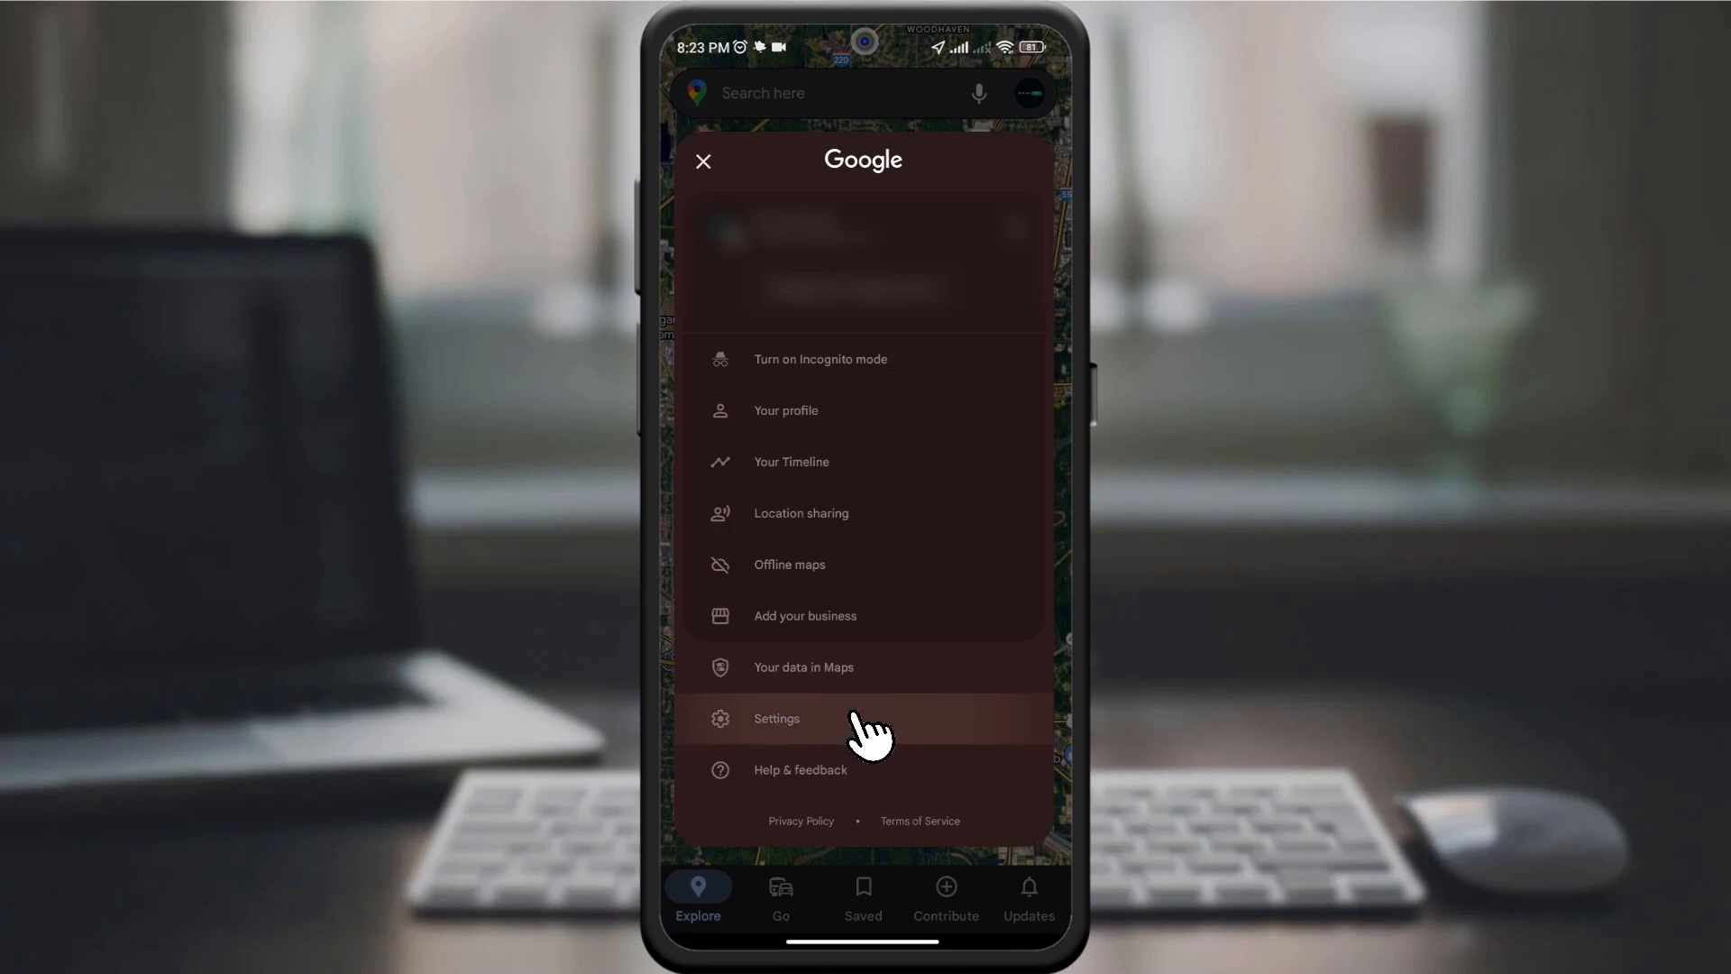
pyautogui.click(777, 718)
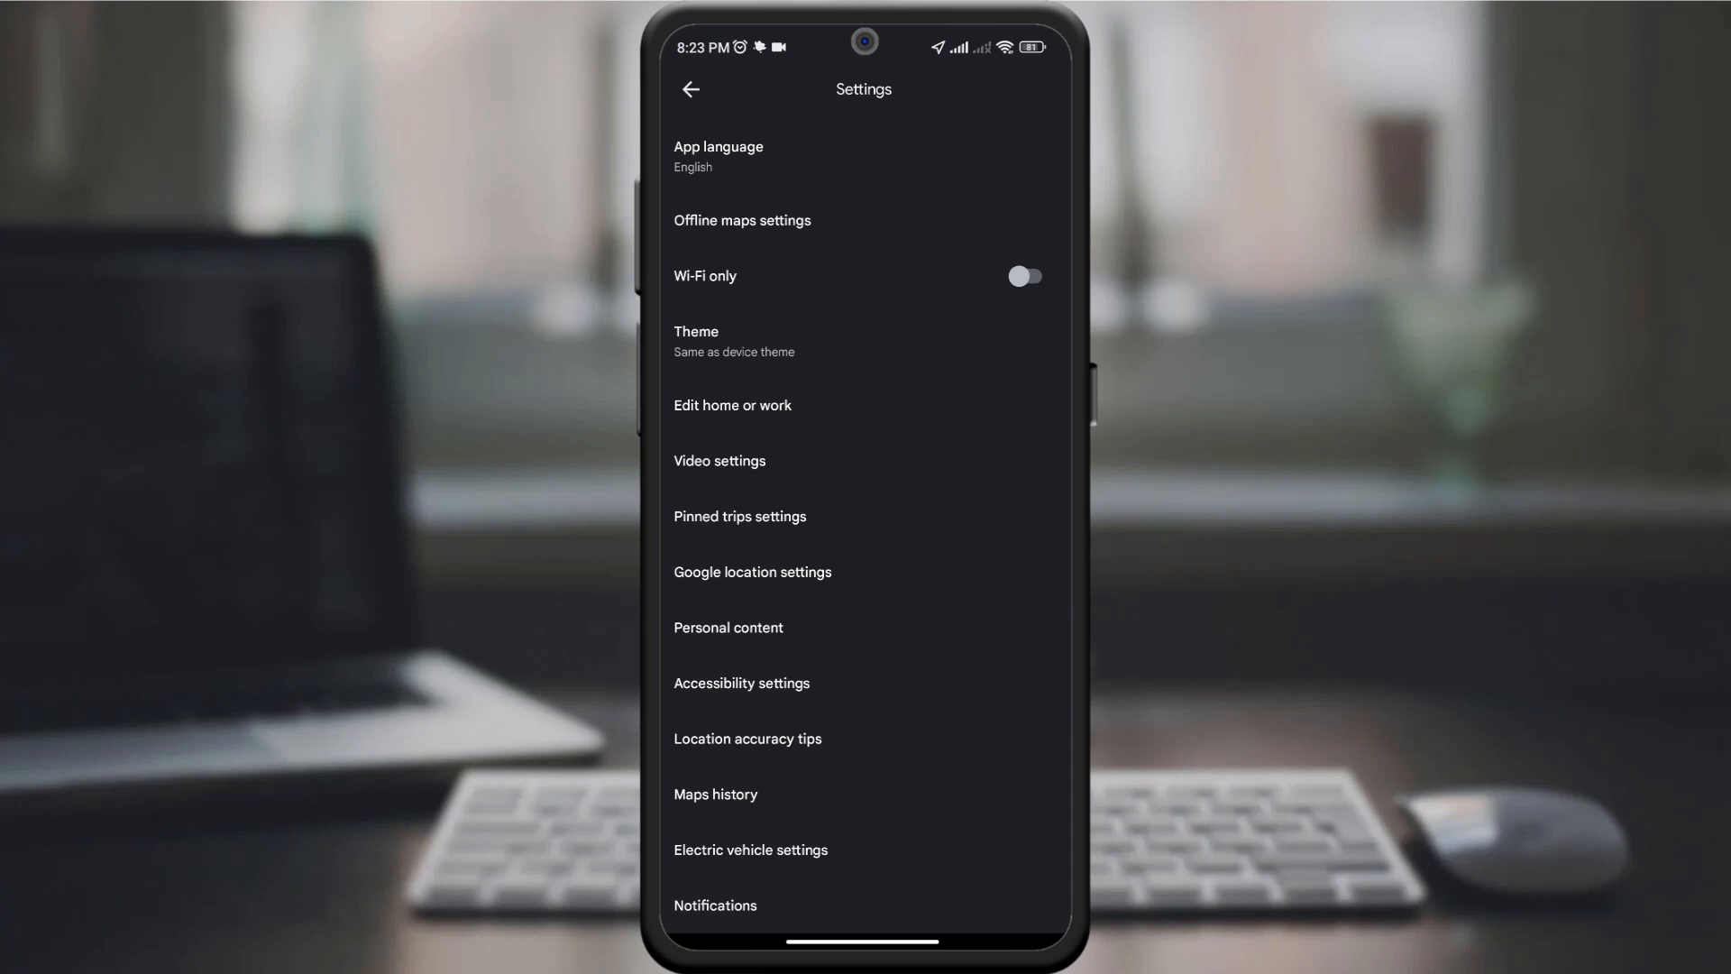
pyautogui.scroll(-3)
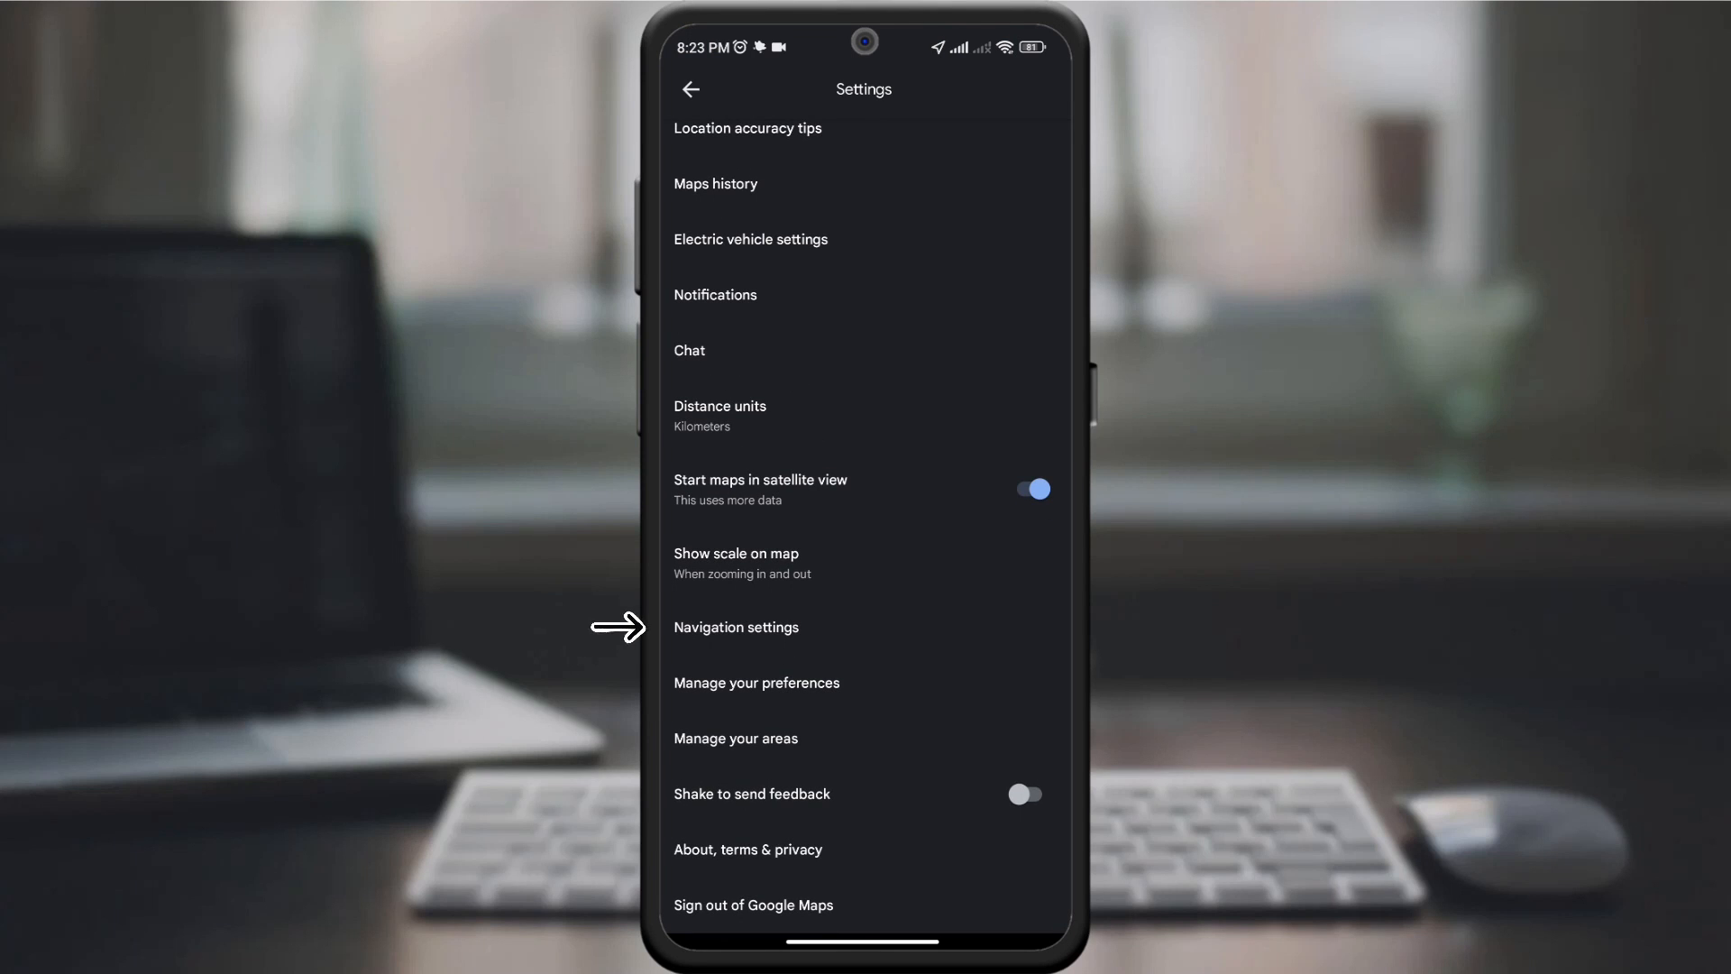
# Step: View the Map display color scheme (Automatic, Day, Night) in Navigation settings, then return home
pyautogui.click(736, 626)
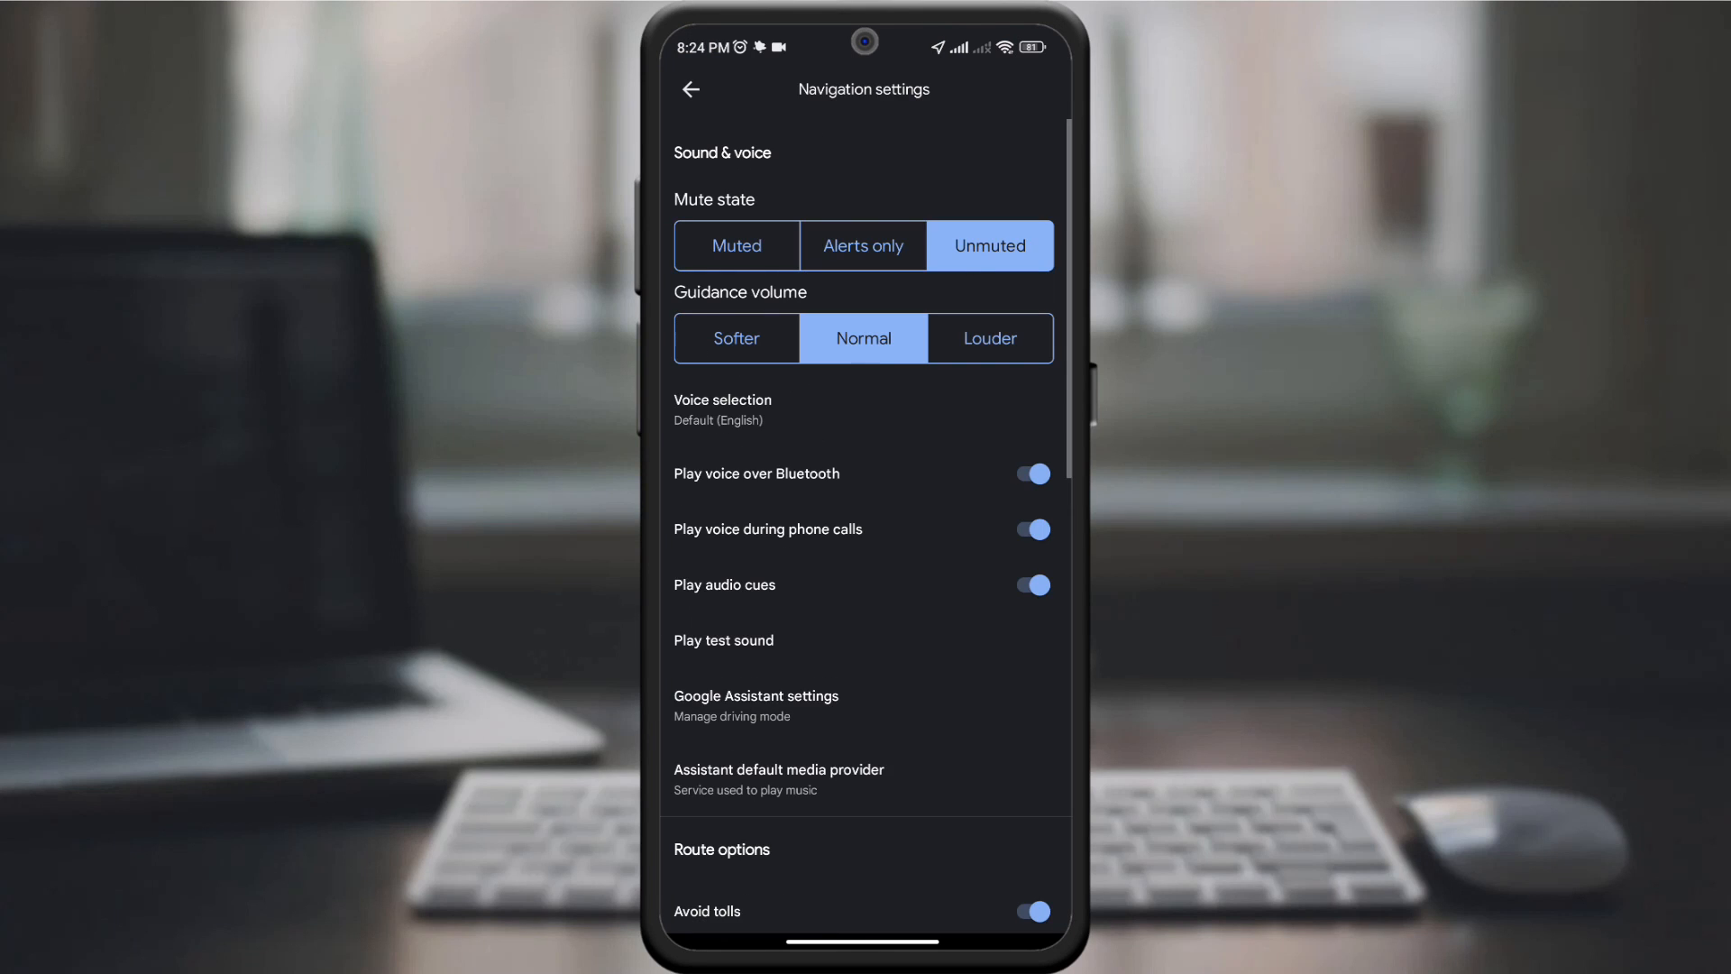
pyautogui.scroll(-3)
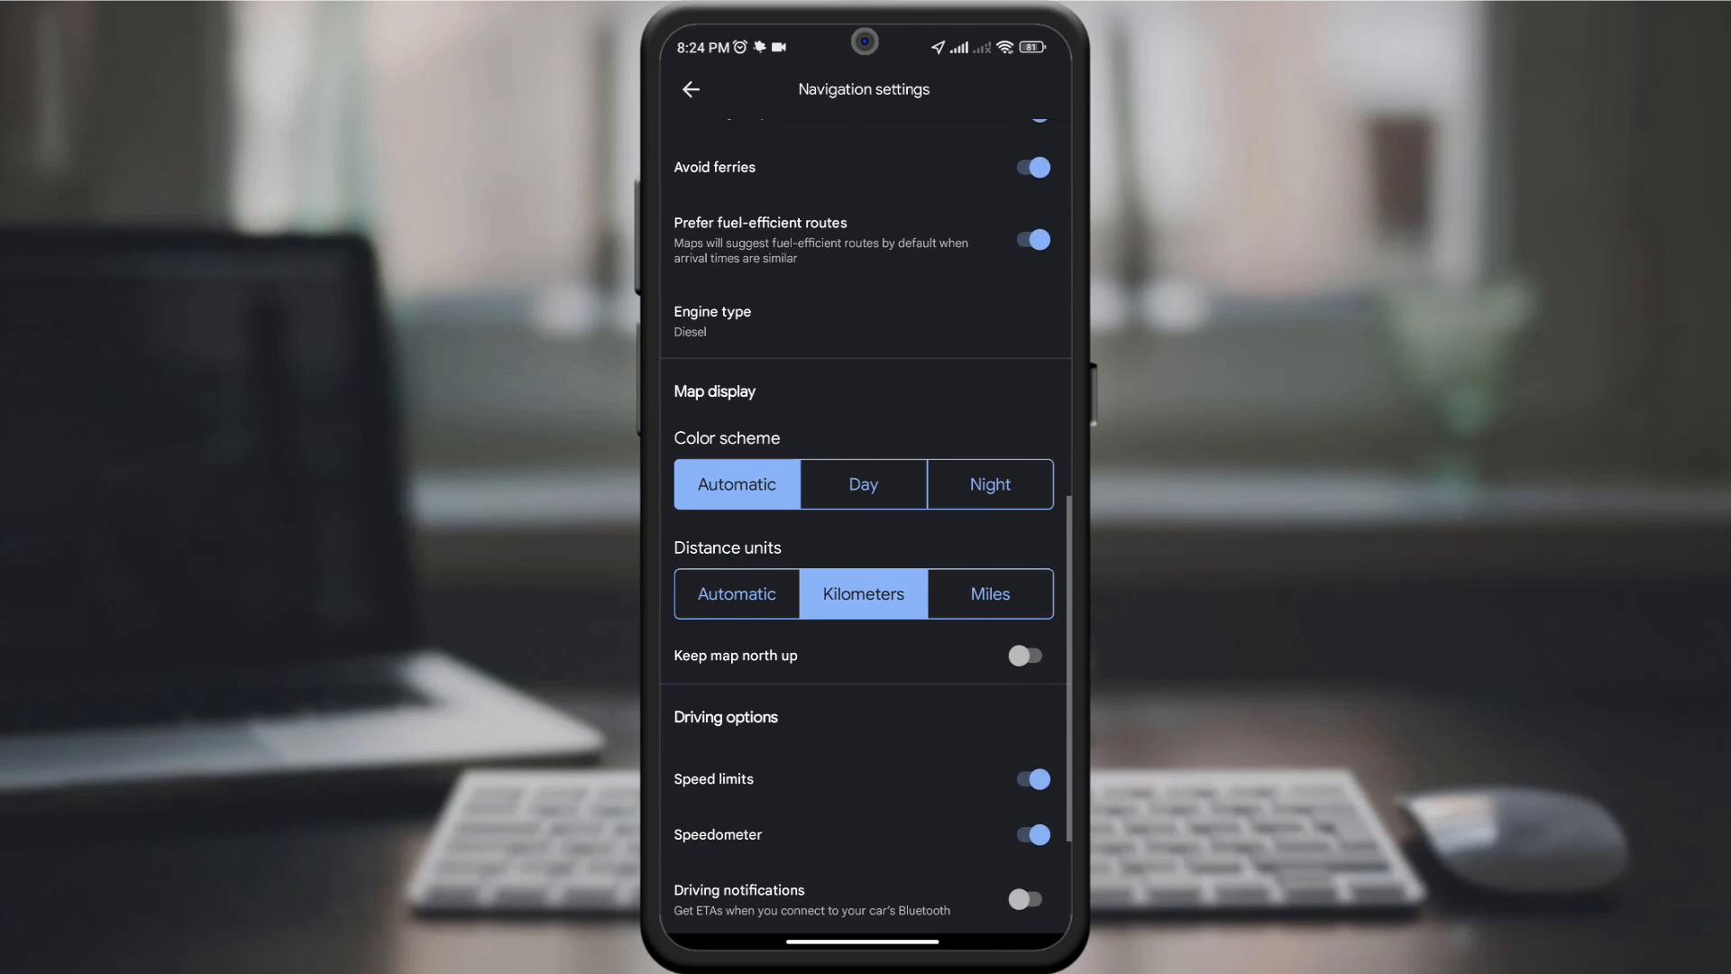
pyautogui.click(863, 484)
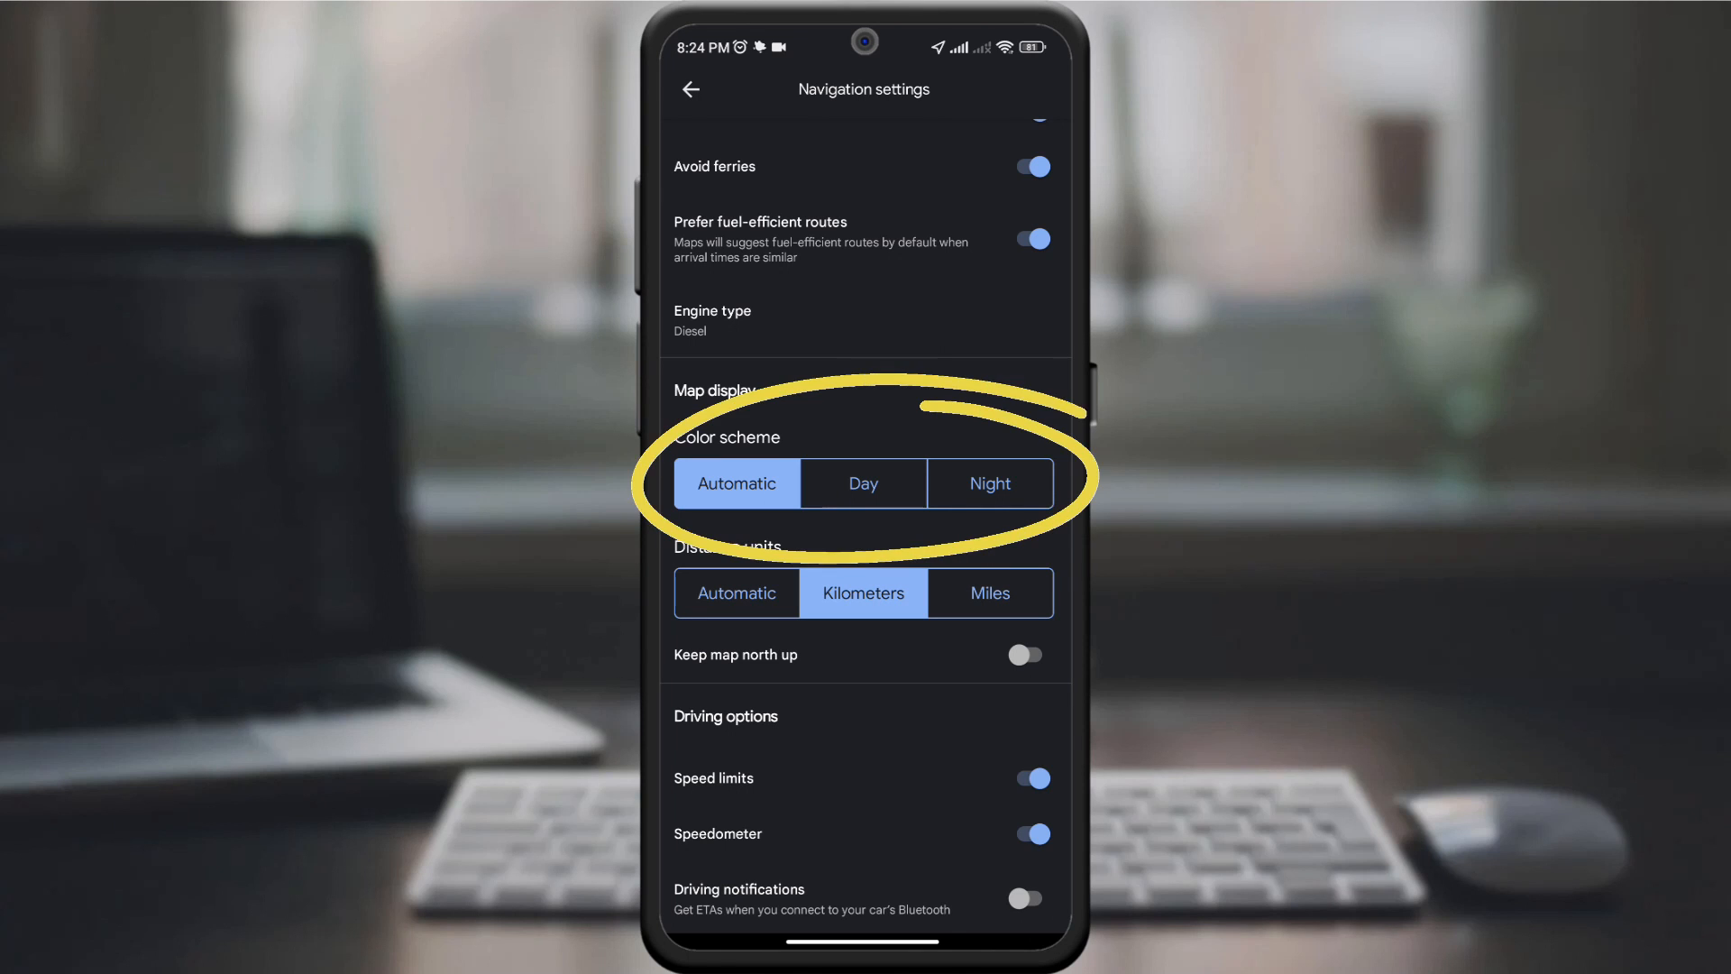
pyautogui.press('HOME')
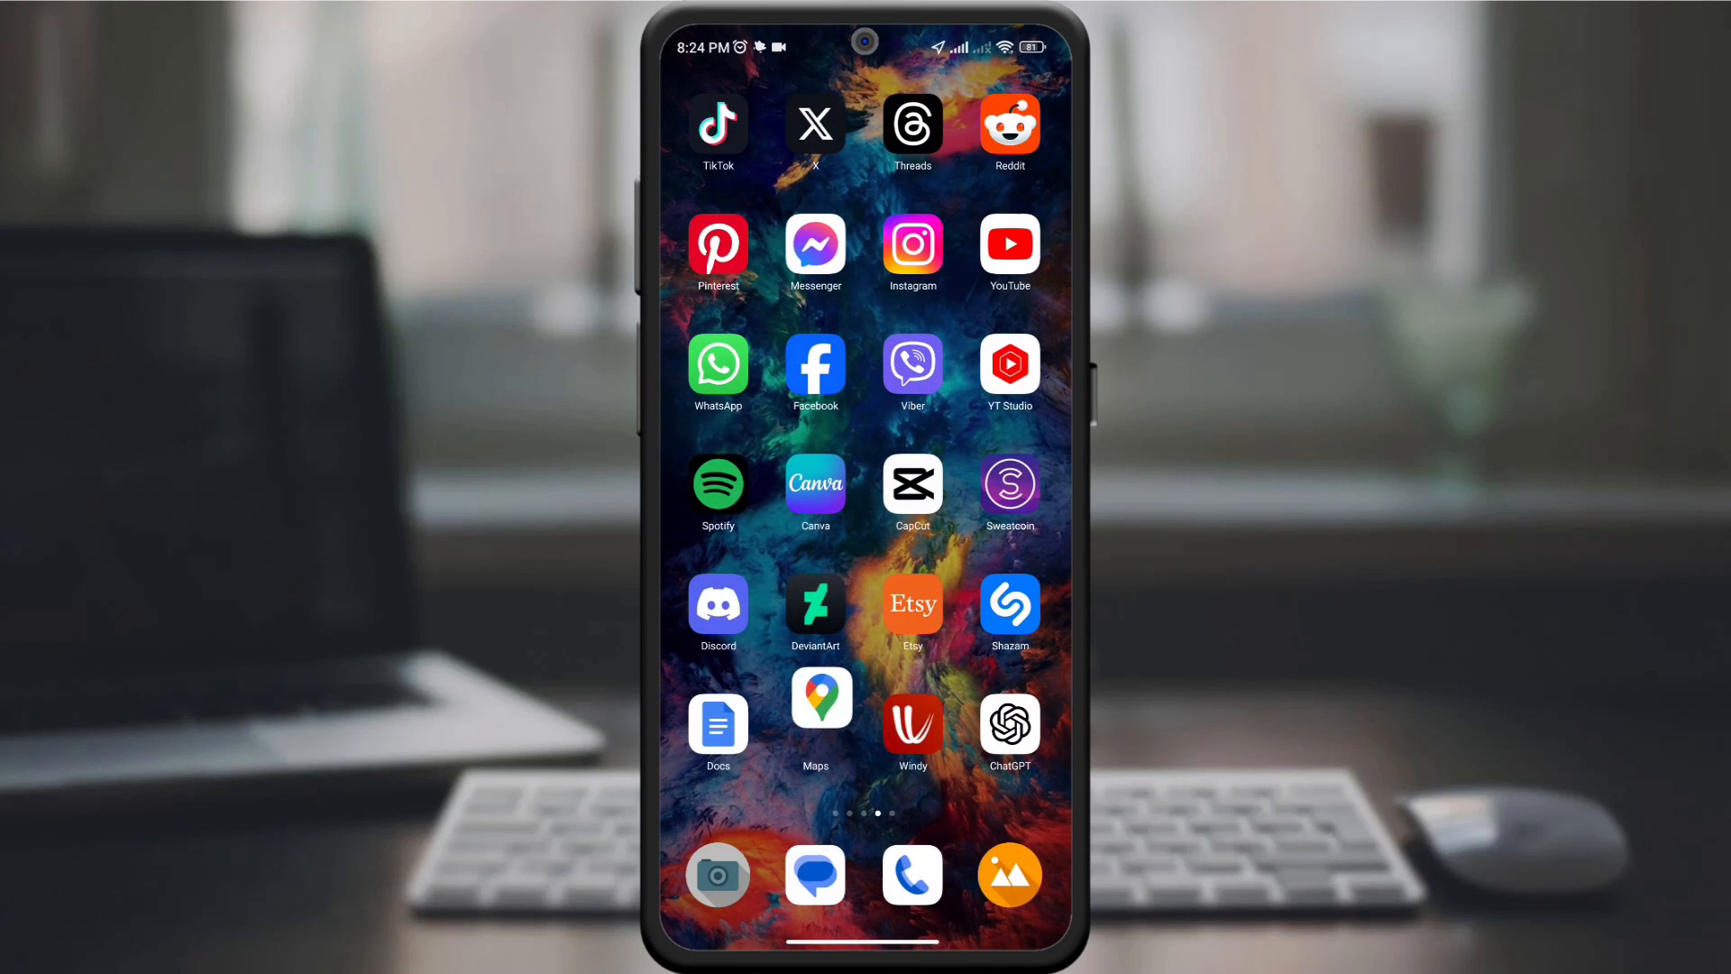